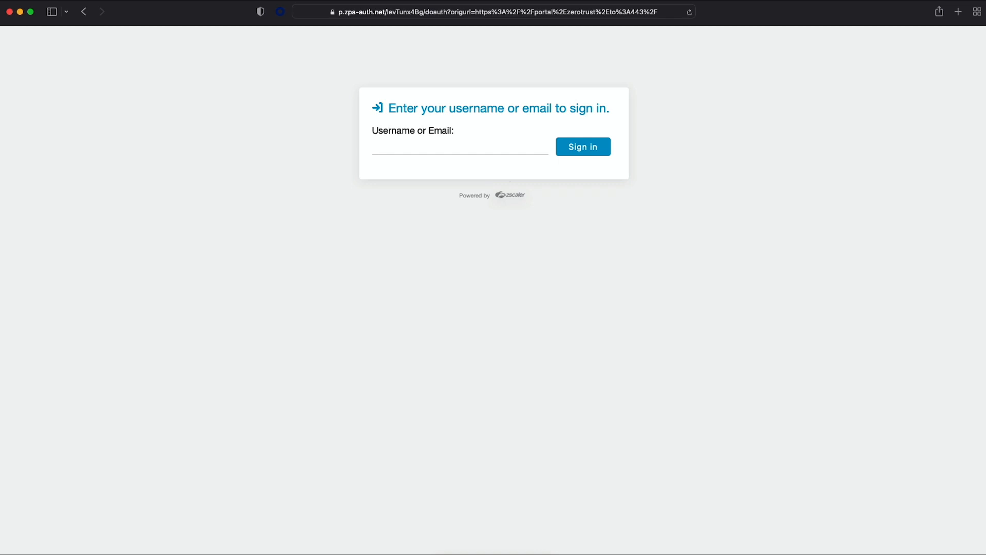
left_click(460, 144)
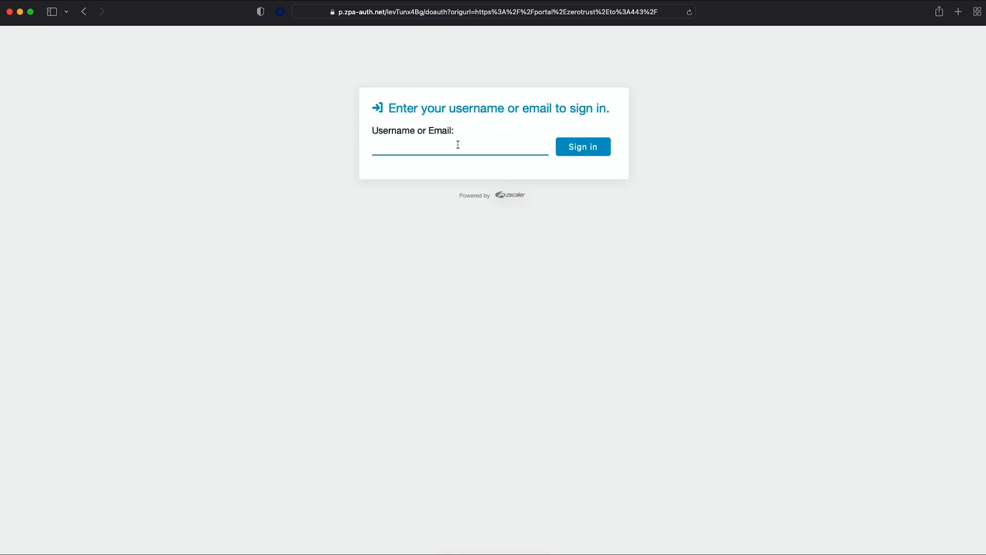
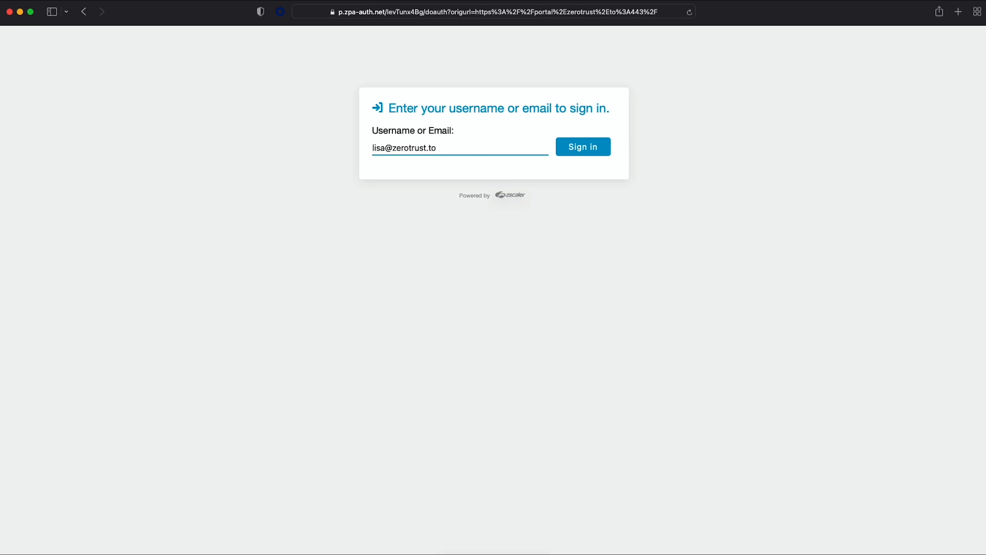
left_click(581, 146)
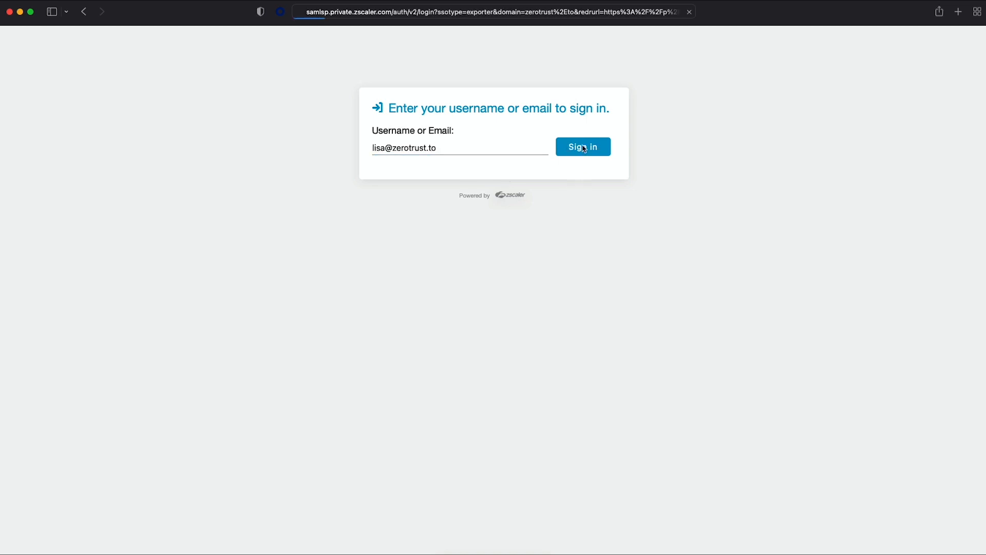
Enter the Okta password and sign in to reach the eng-workstation console.
left_click(582, 147)
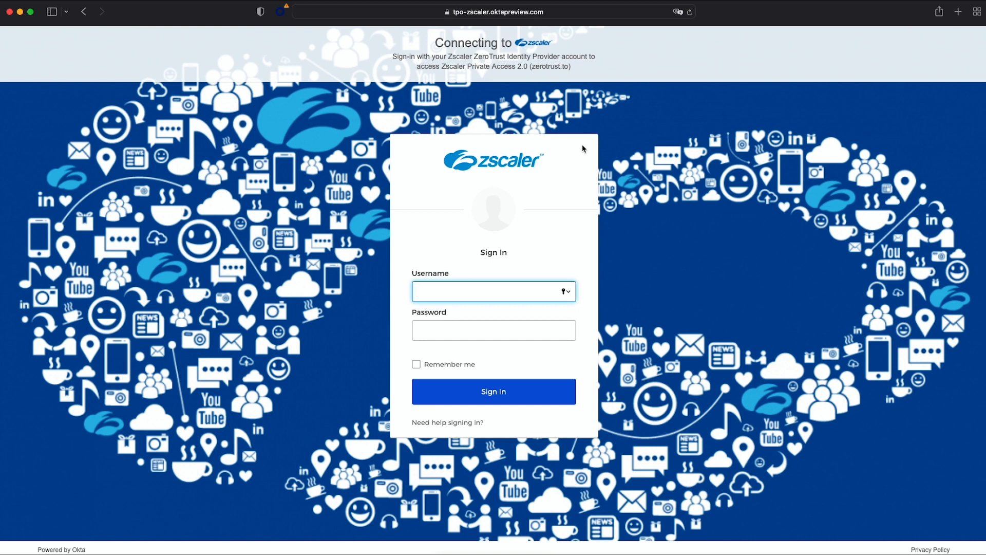
type("••••")
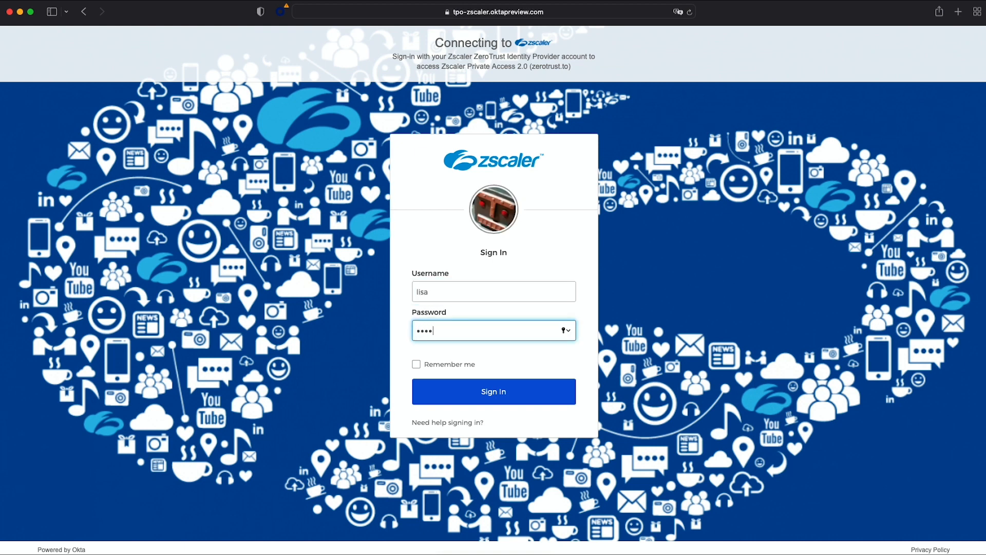
left_click(493, 391)
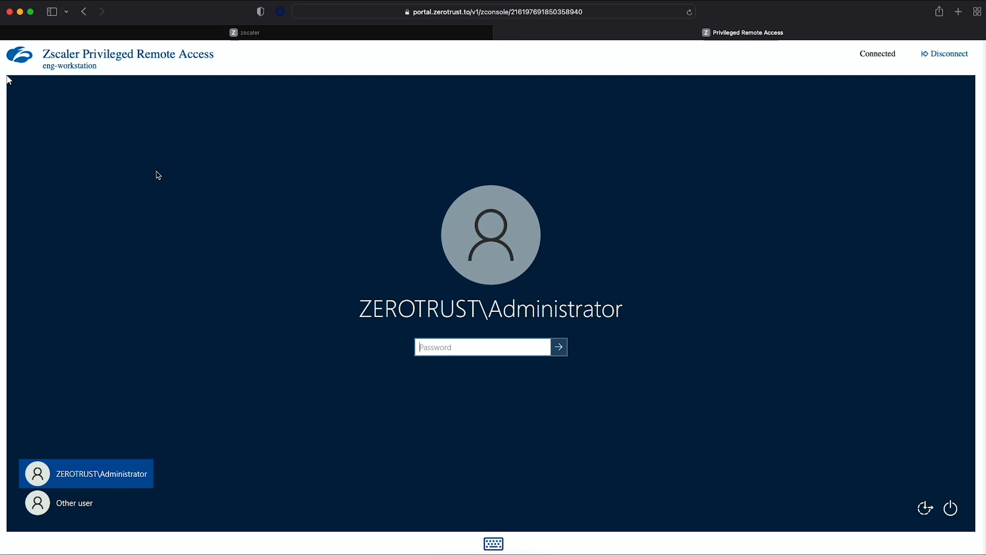
Log in to Windows on eng-workstation as Administrator with the password.
type("•")
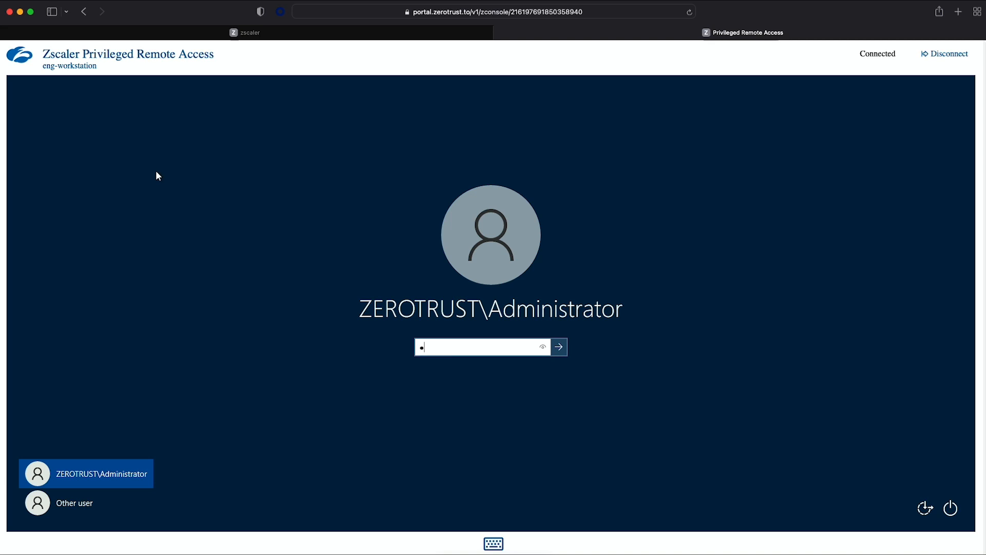
type("password")
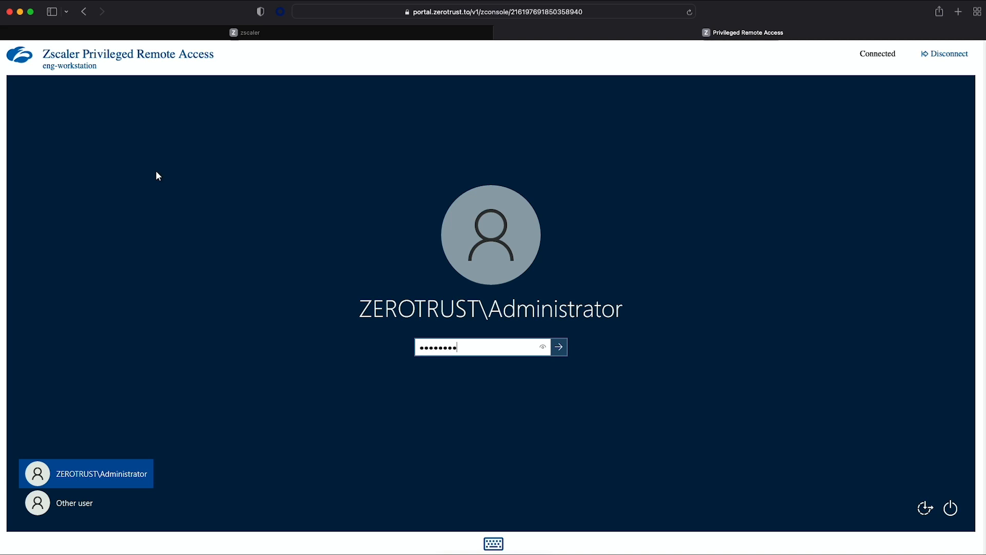
left_click(558, 346)
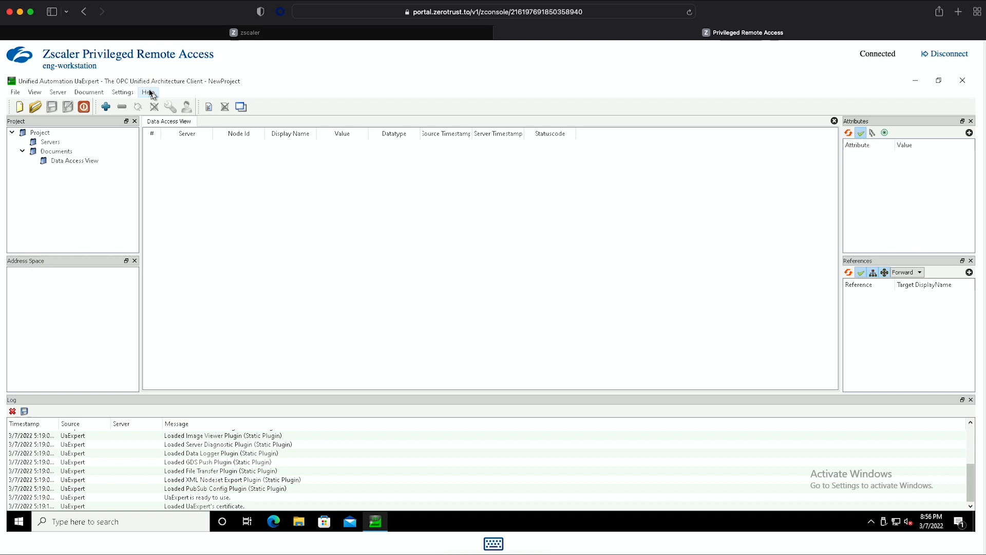
View UaExpert's About version and license information, then dismiss it.
left_click(147, 91)
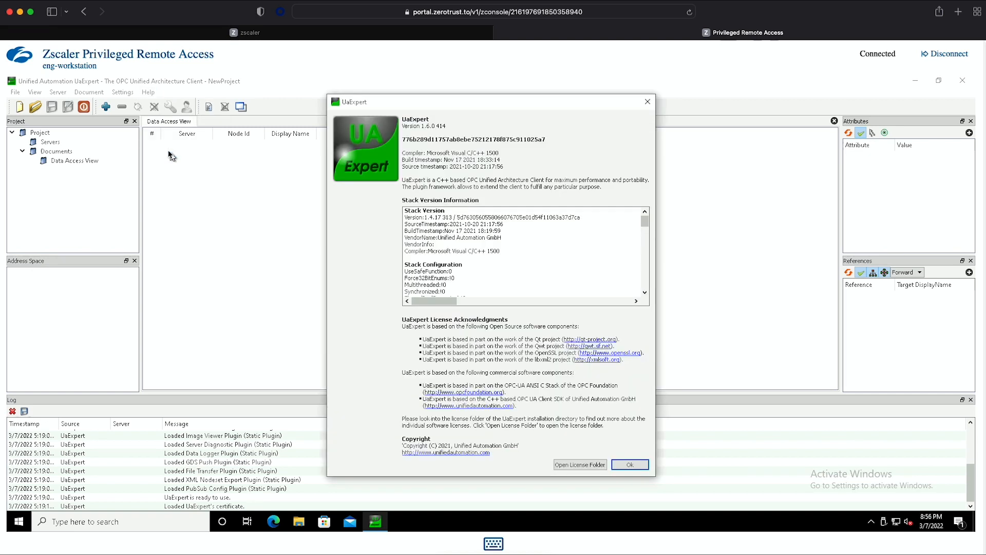
mouse_move(354, 169)
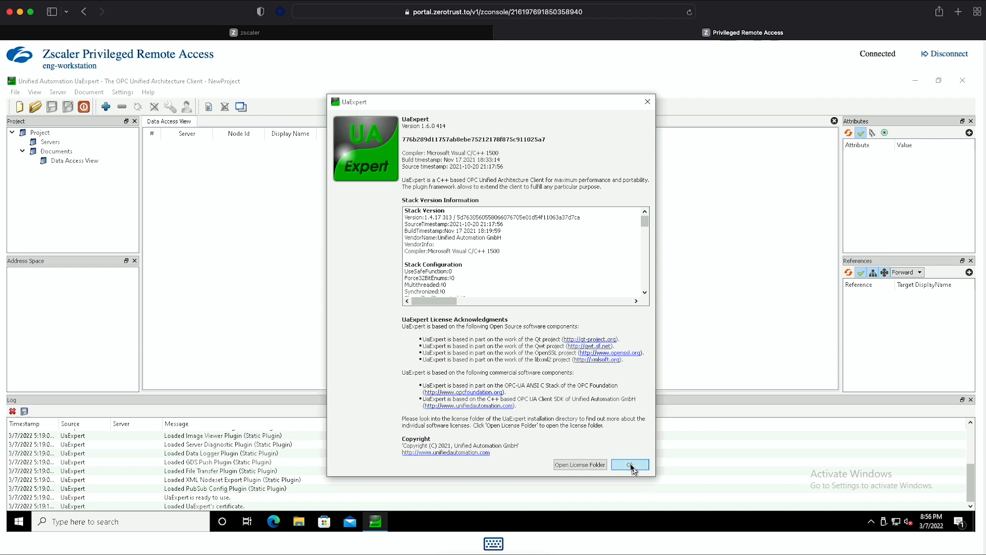
left_click(630, 464)
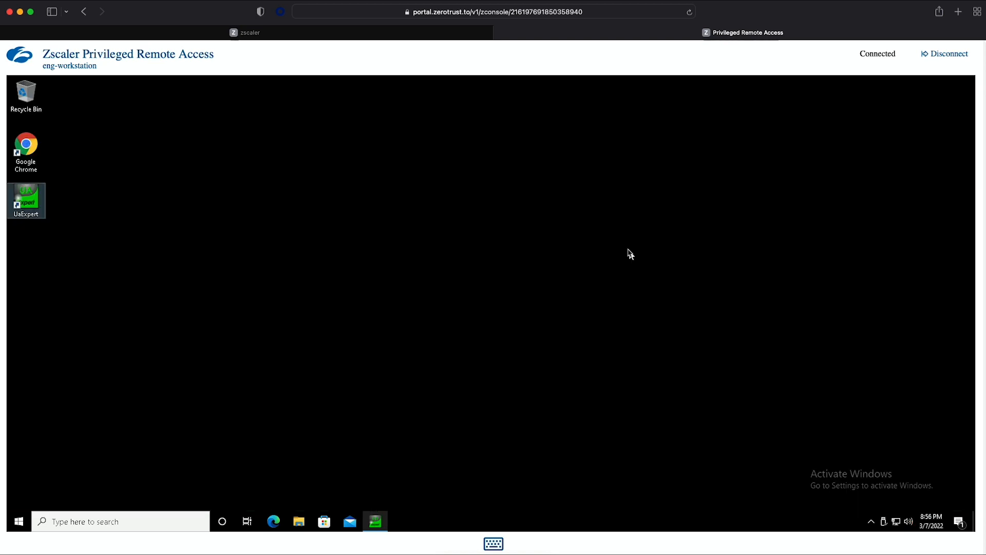
left_click(494, 543)
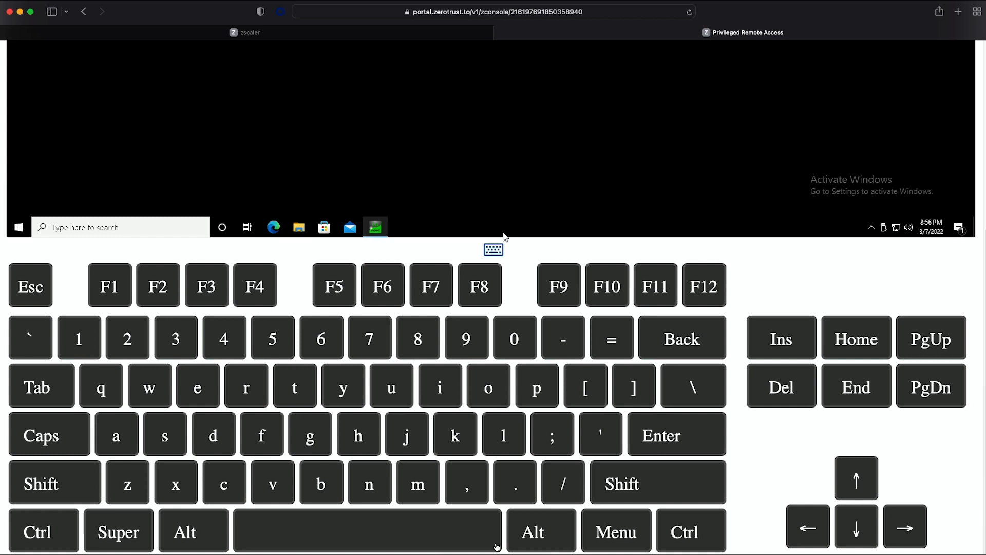
mouse_move(300, 360)
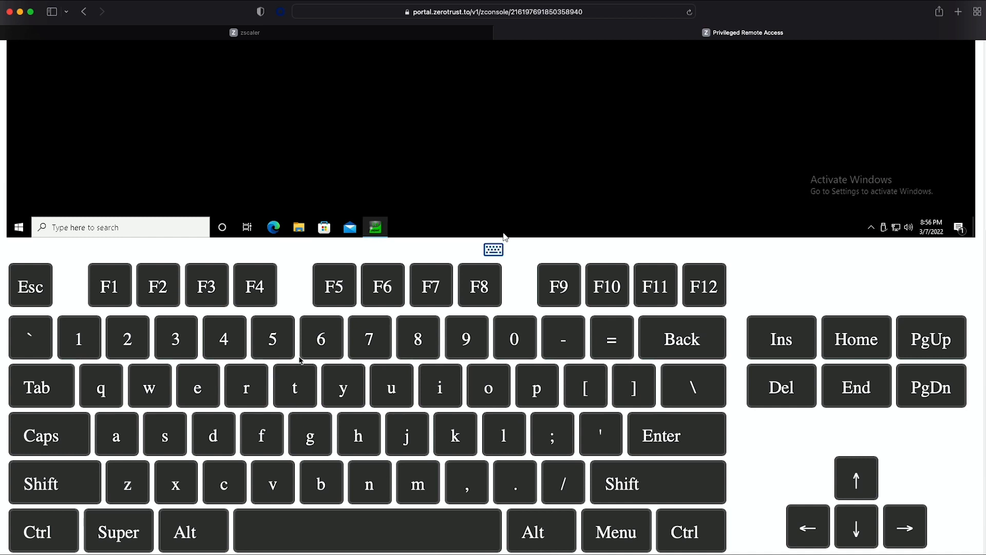
left_click(43, 531)
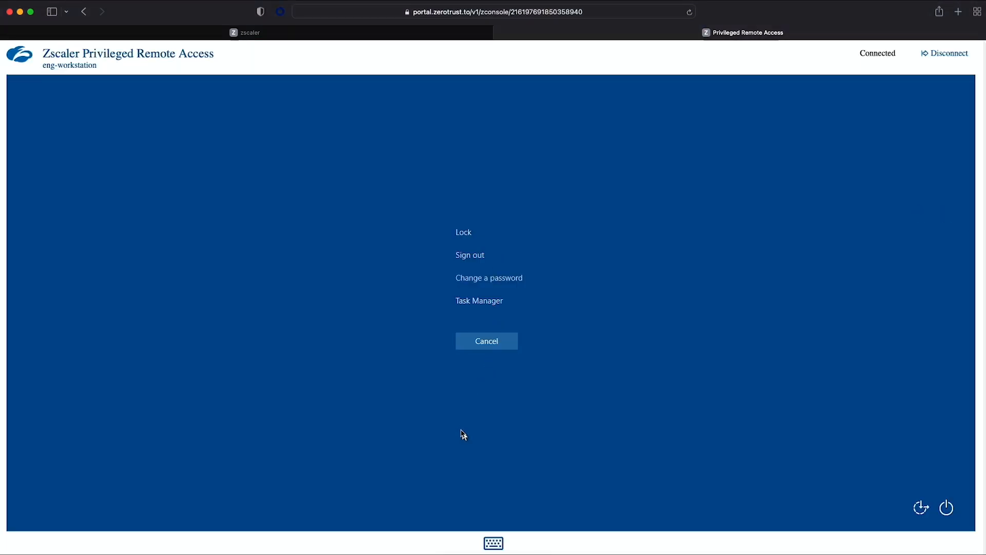
mouse_move(497, 349)
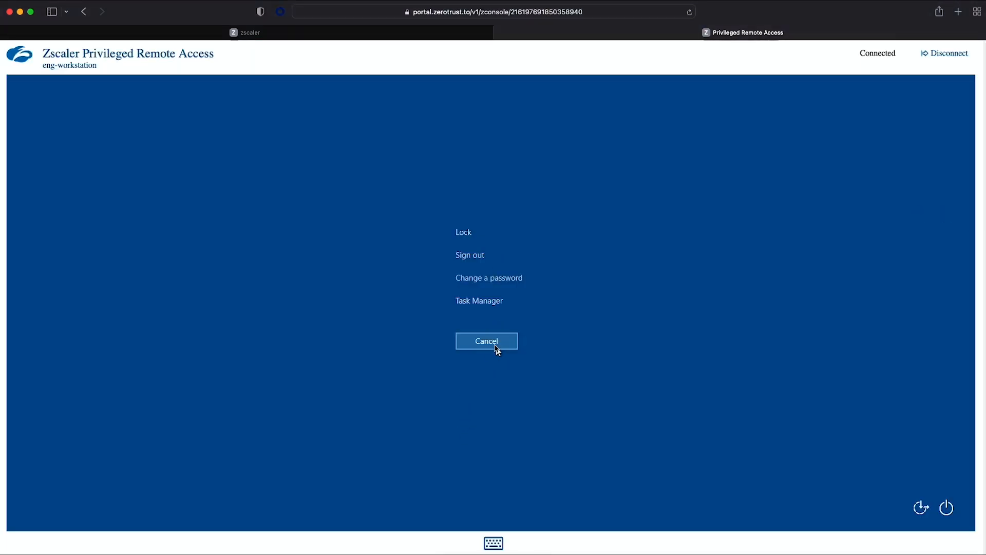
left_click(486, 341)
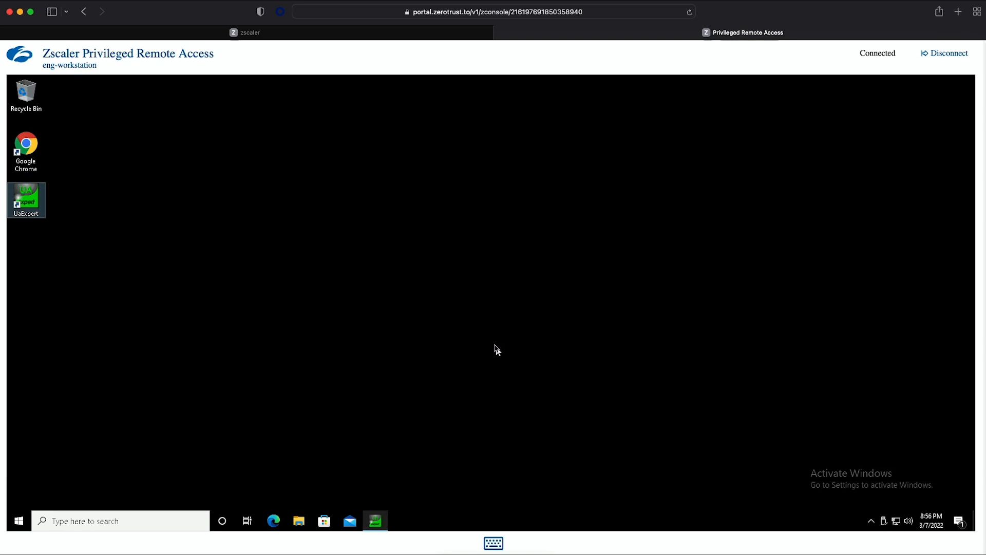
mouse_move(610, 275)
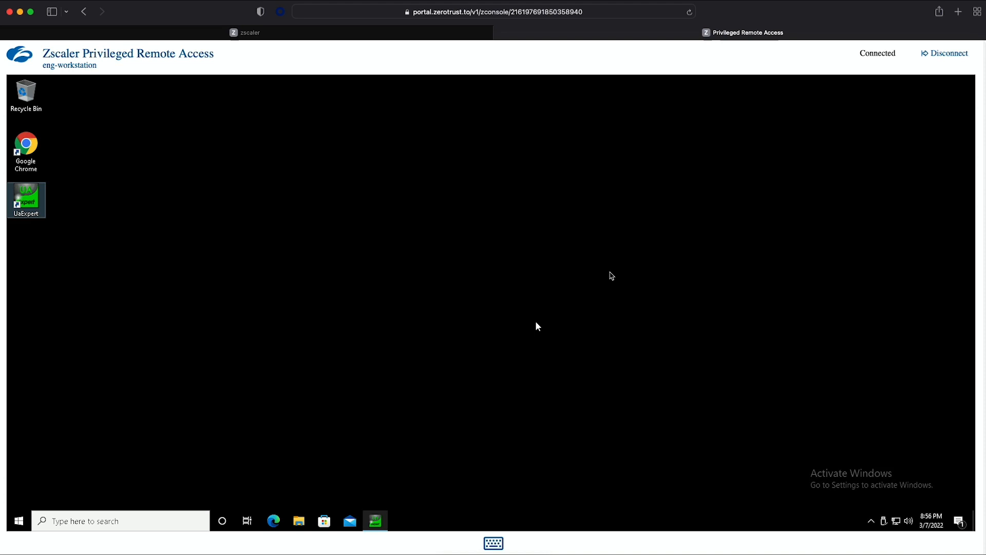
Disconnect the eng-workstation session and confirm leaving the page to return to the consoles home.
left_click(943, 53)
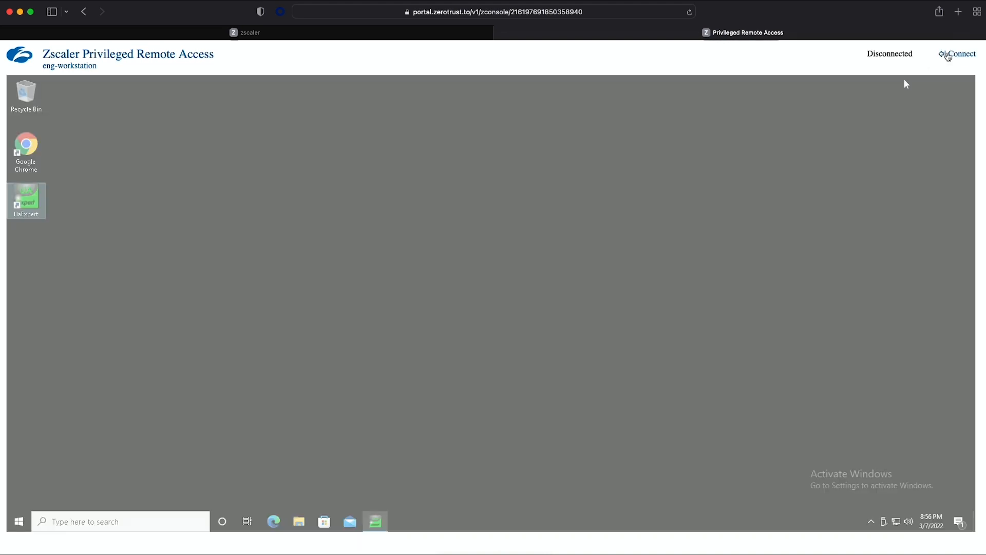
mouse_move(851, 95)
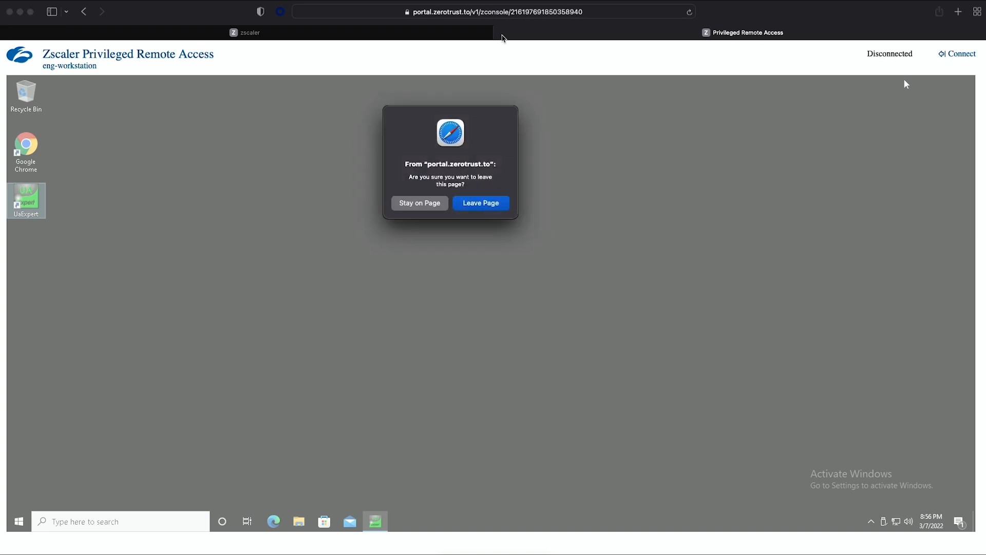
left_click(479, 202)
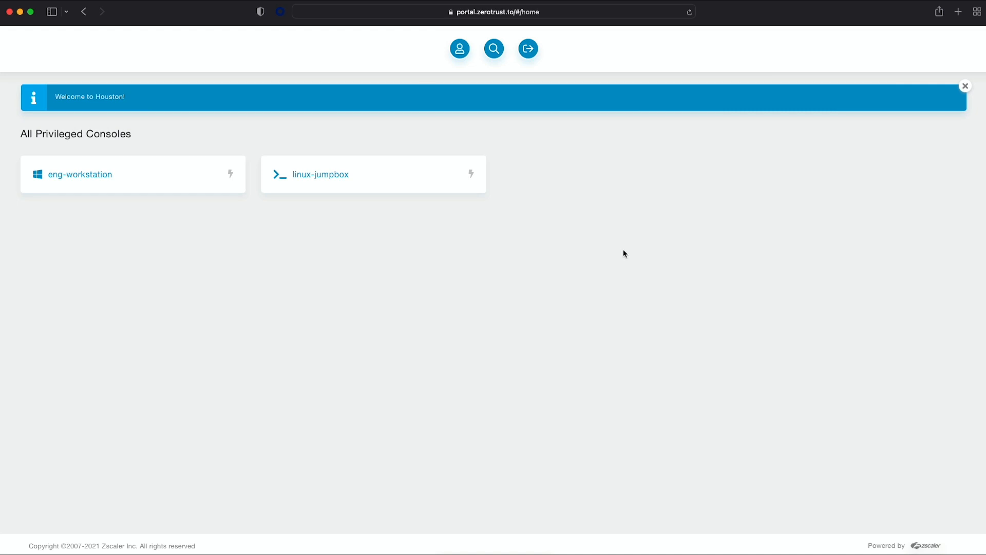
Start the linux-jumpbox console and run uname -a to check the kernel details.
left_click(318, 174)
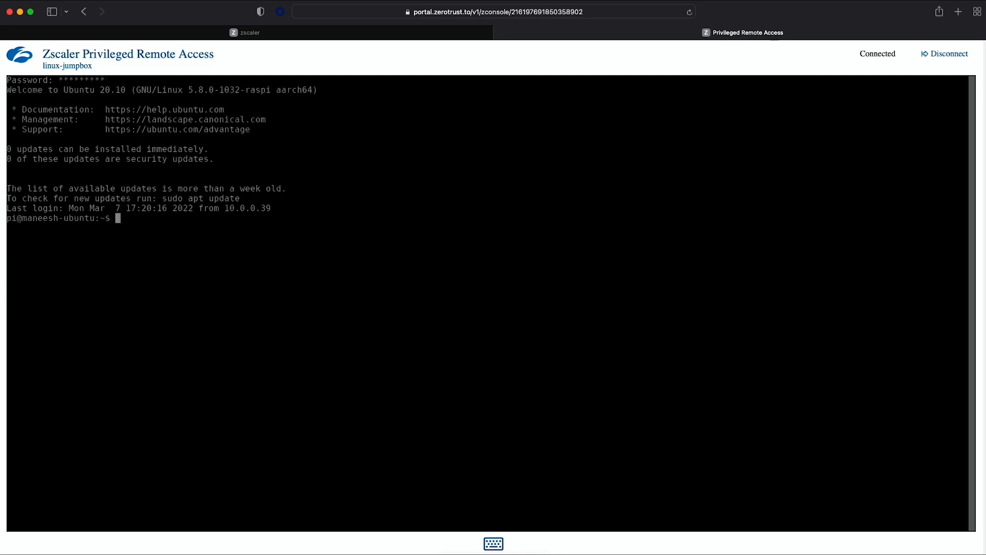
type("uname -a")
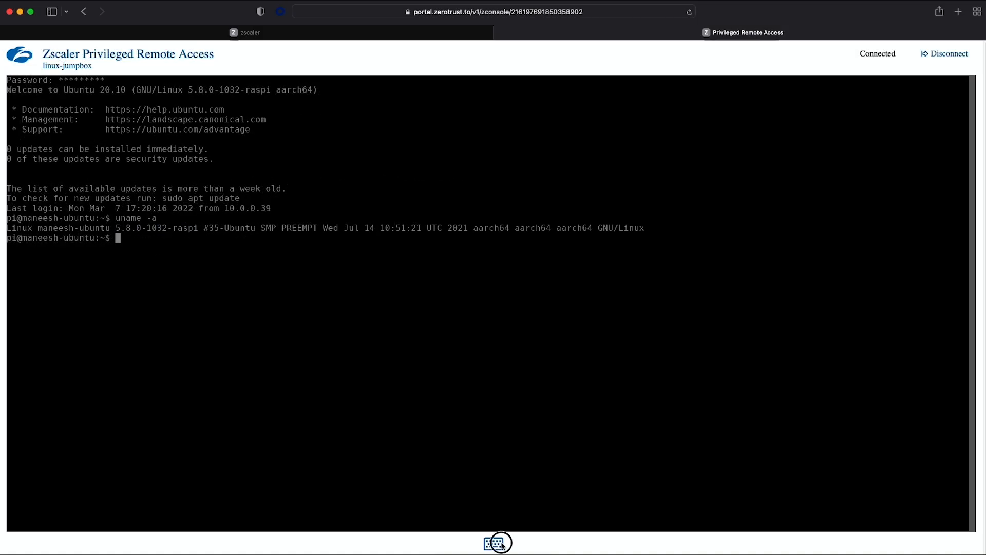
left_click(497, 542)
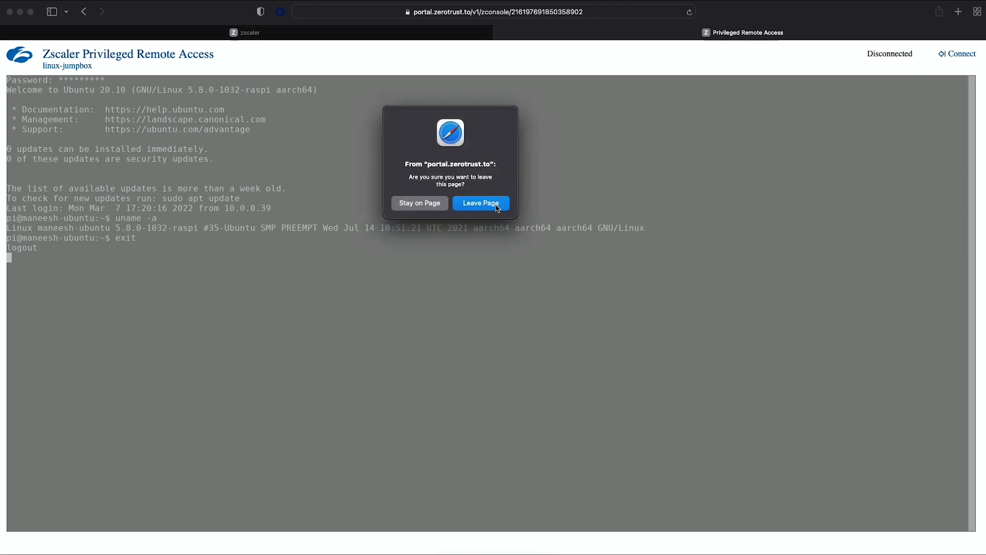
Leave the linux-jumpbox page and log out of the privileged consoles portal.
left_click(479, 202)
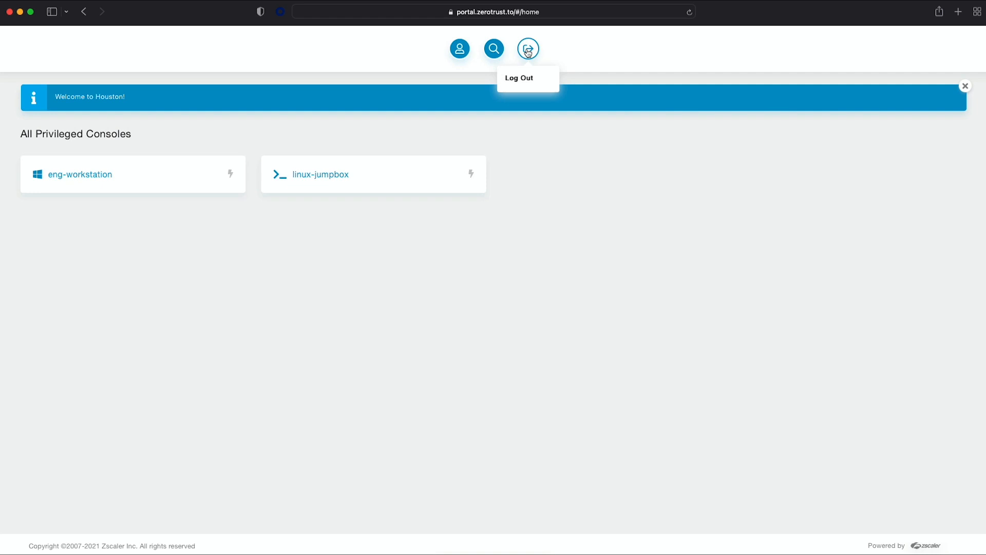
left_click(518, 77)
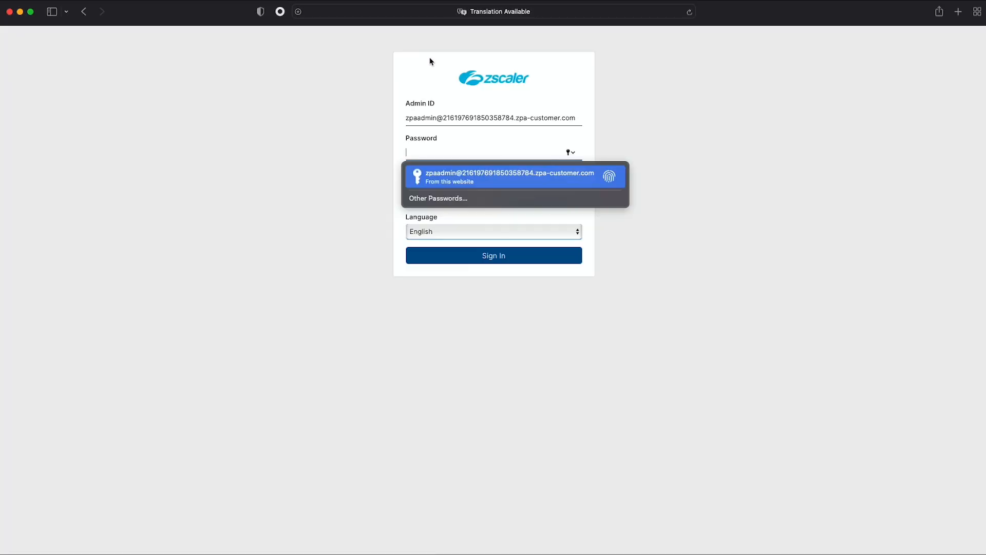
Sign in to the ZPA admin console with the saved admin password, reaching the Applications dashboard.
left_click(510, 177)
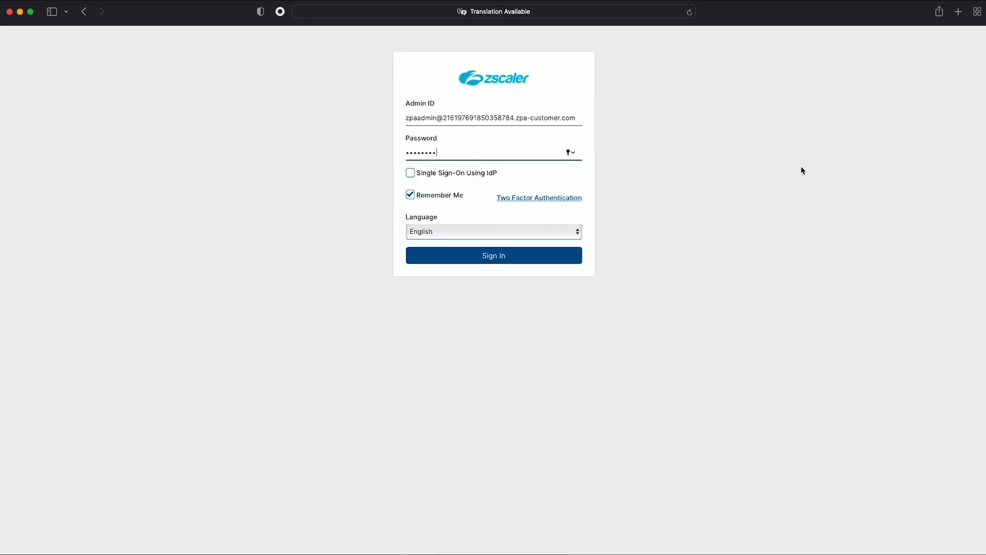
left_click(493, 255)
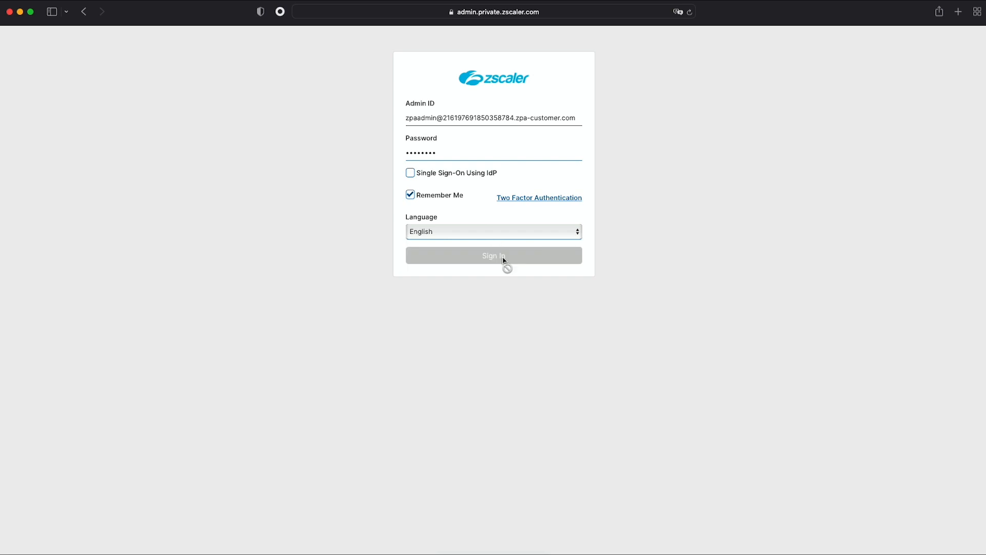
left_click(493, 255)
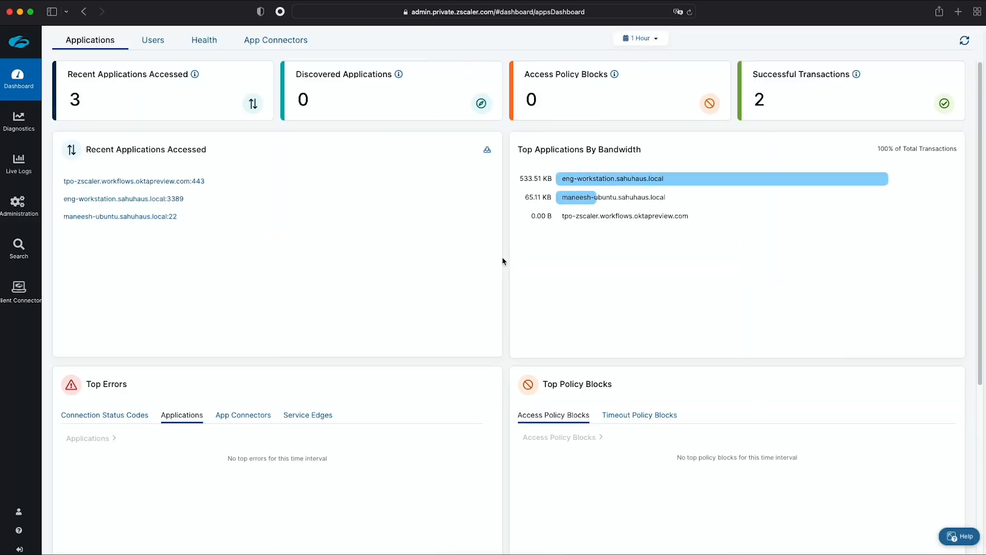
mouse_move(317, 231)
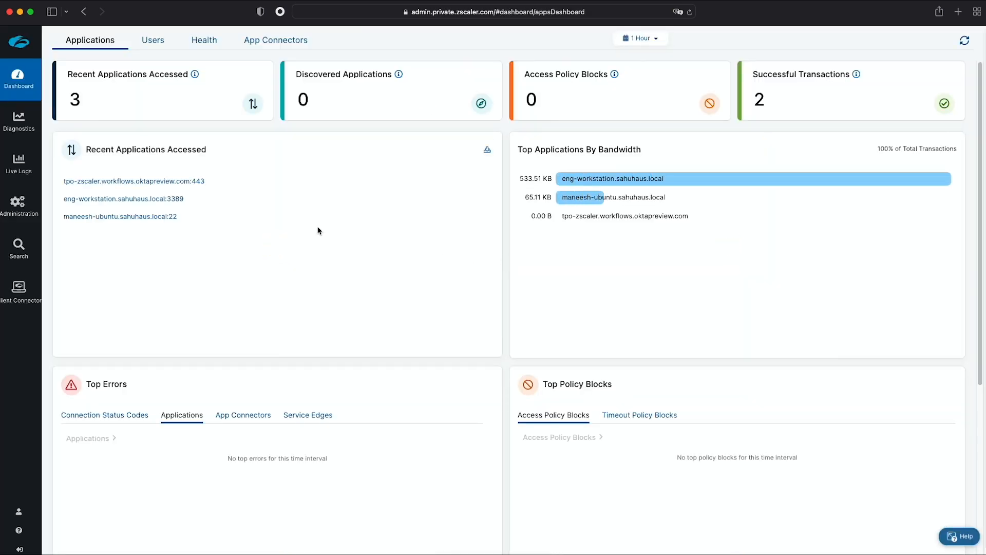
Go to Administration > IdP Configuration, showing Contractors and Employees providers enabled.
left_click(19, 201)
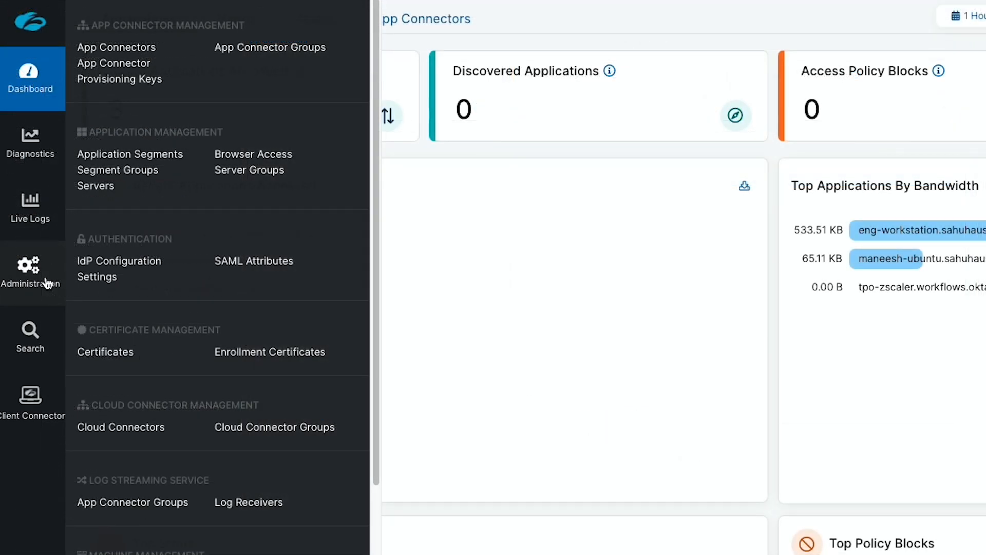
mouse_move(118, 260)
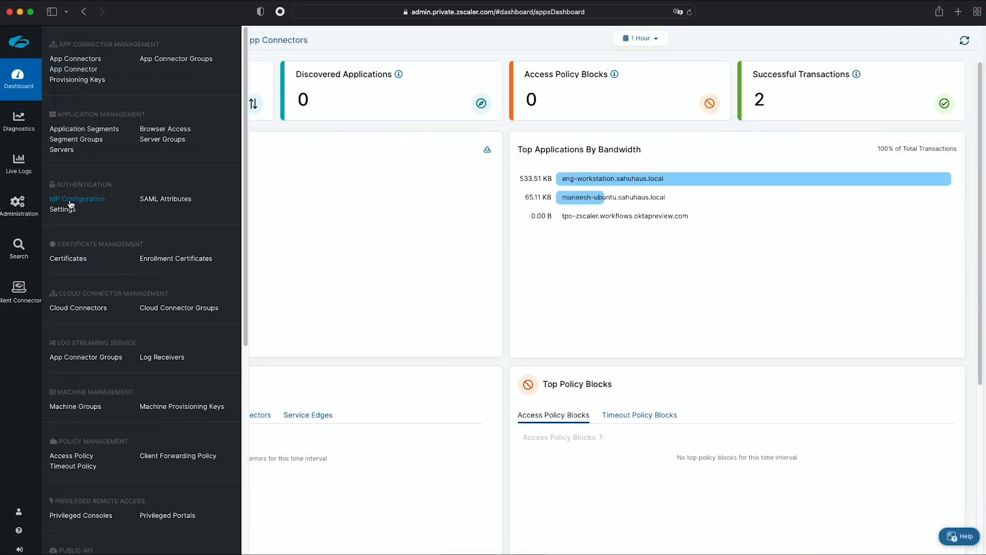
left_click(77, 198)
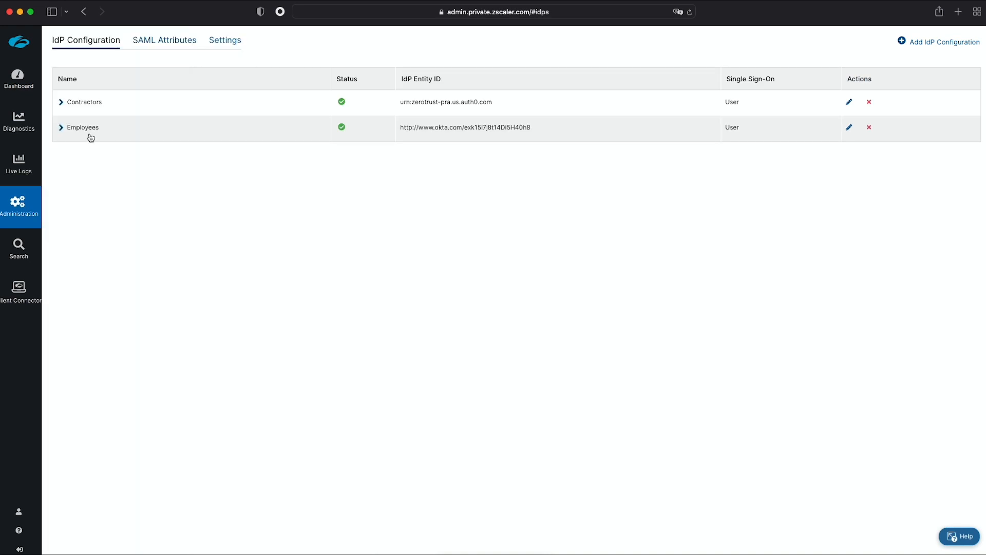
Expand the Employees IdP to review its SAML and certificate details, then collapse it.
left_click(61, 127)
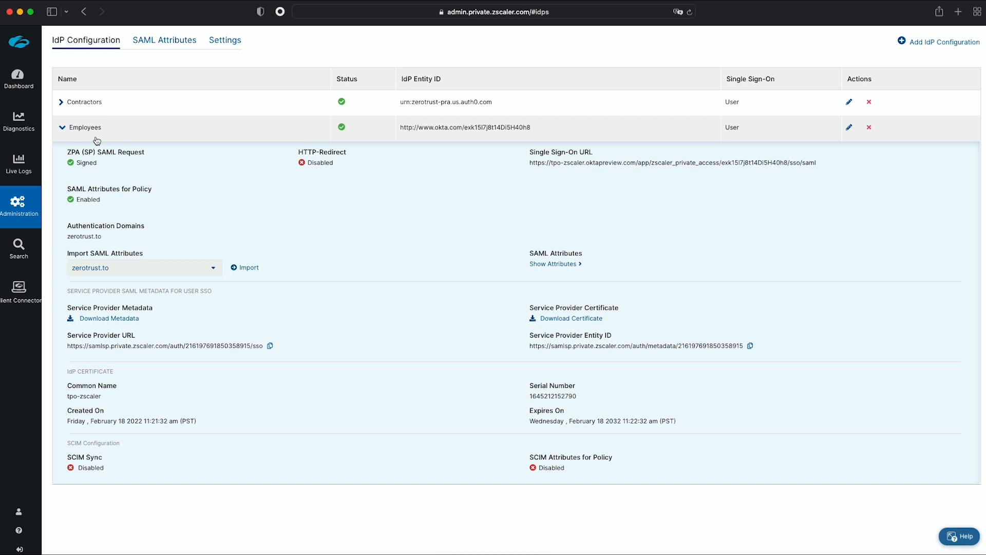
mouse_move(507, 137)
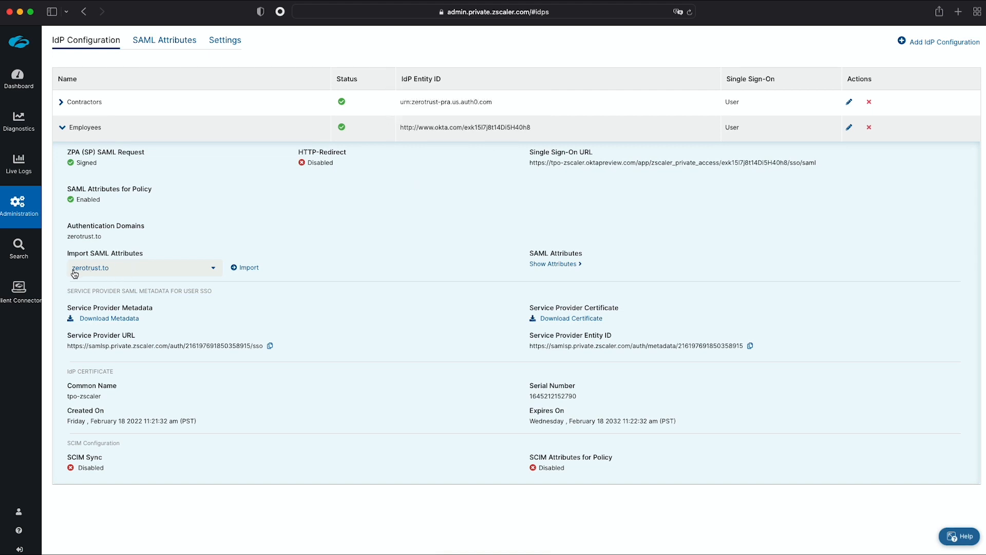
mouse_move(96, 145)
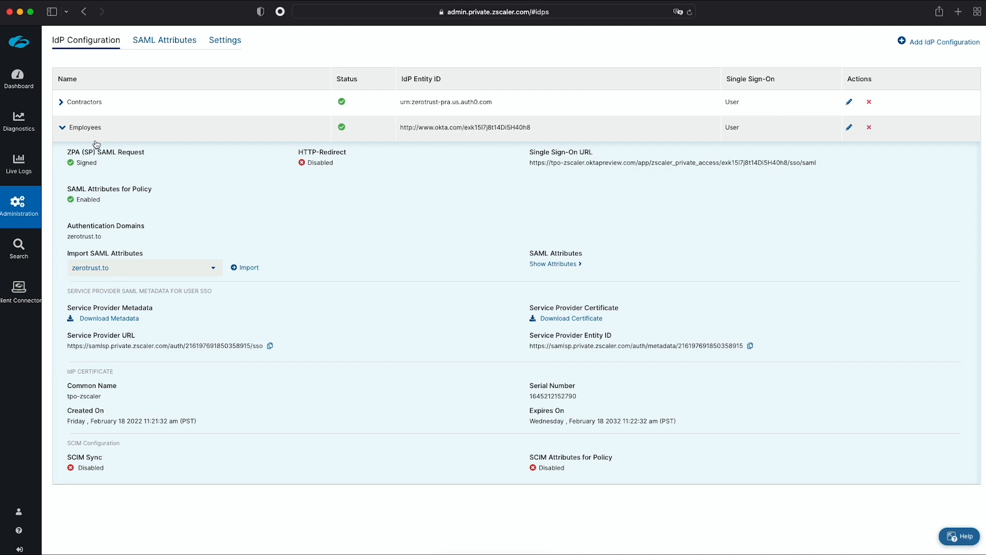
left_click(85, 102)
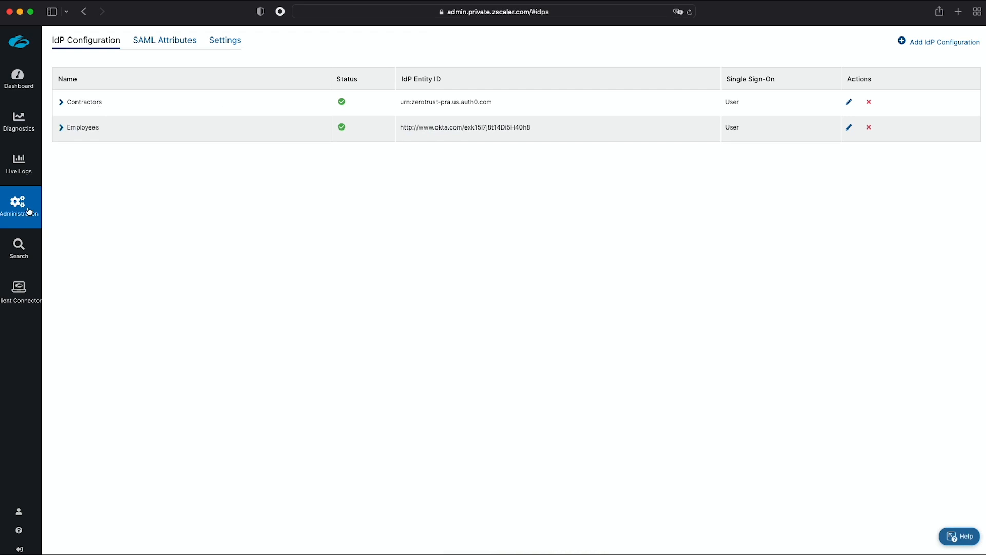
Navigate from Administration to the App Connectors page.
left_click(20, 206)
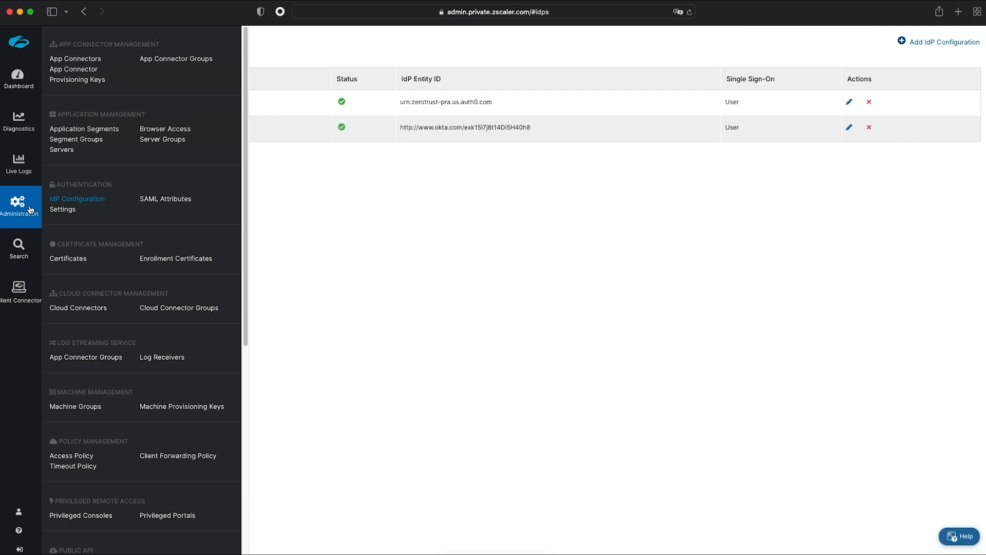
left_click(75, 59)
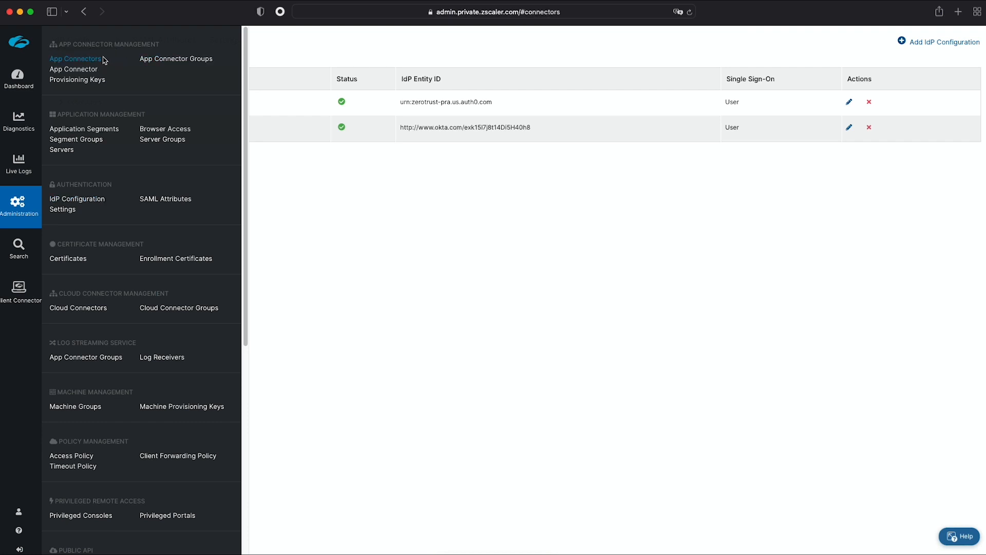
Review the three app connectors and their connector group, then list the two application segments.
left_click(75, 59)
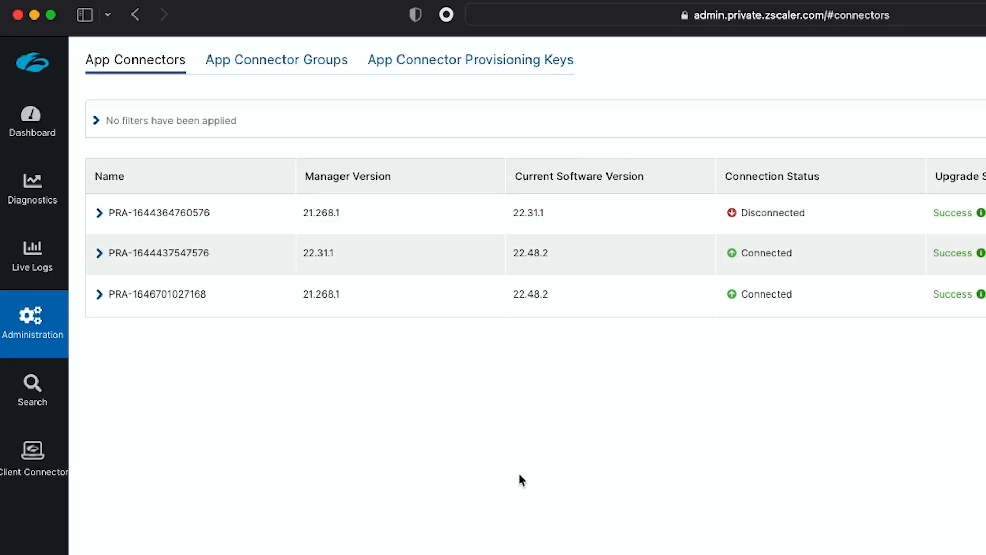
mouse_move(298, 74)
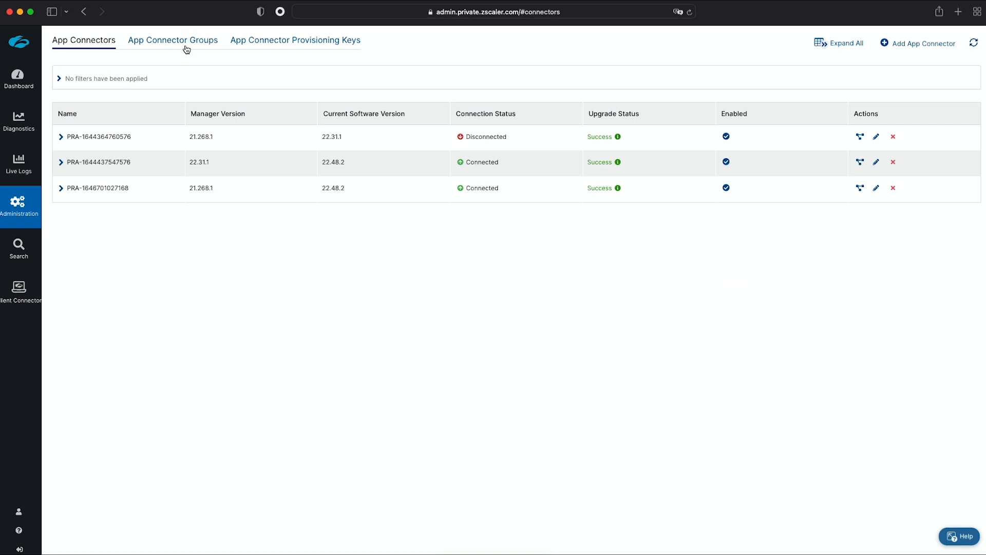
left_click(172, 40)
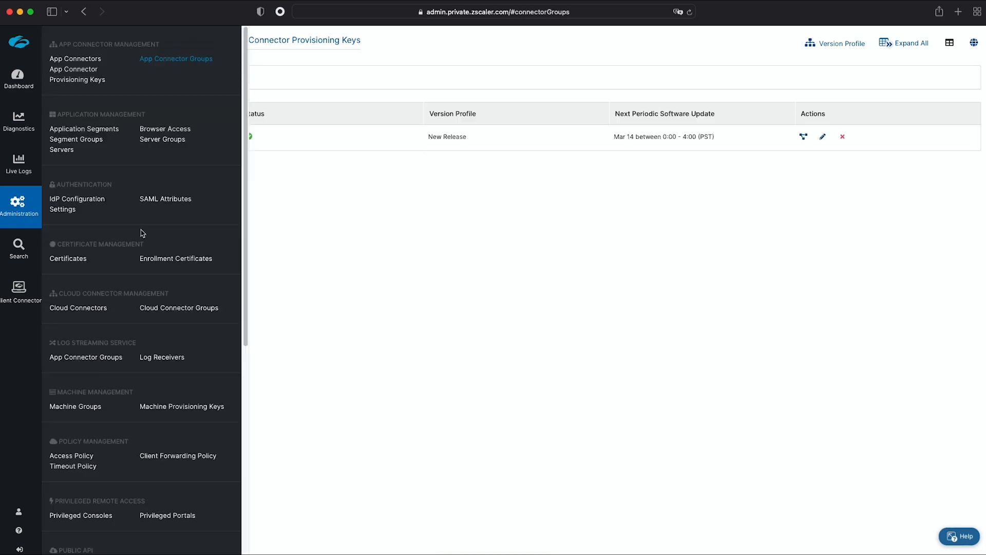
mouse_move(83, 131)
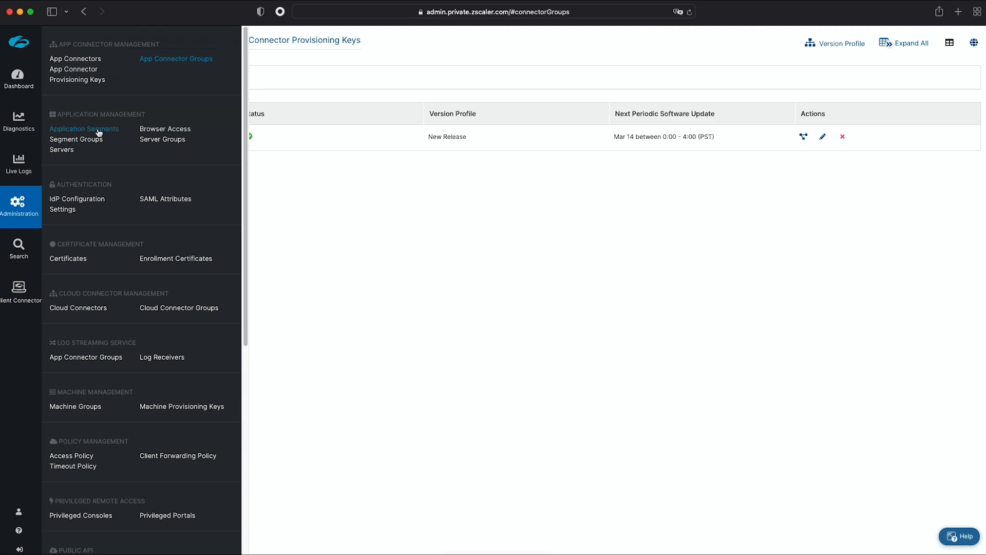
left_click(83, 129)
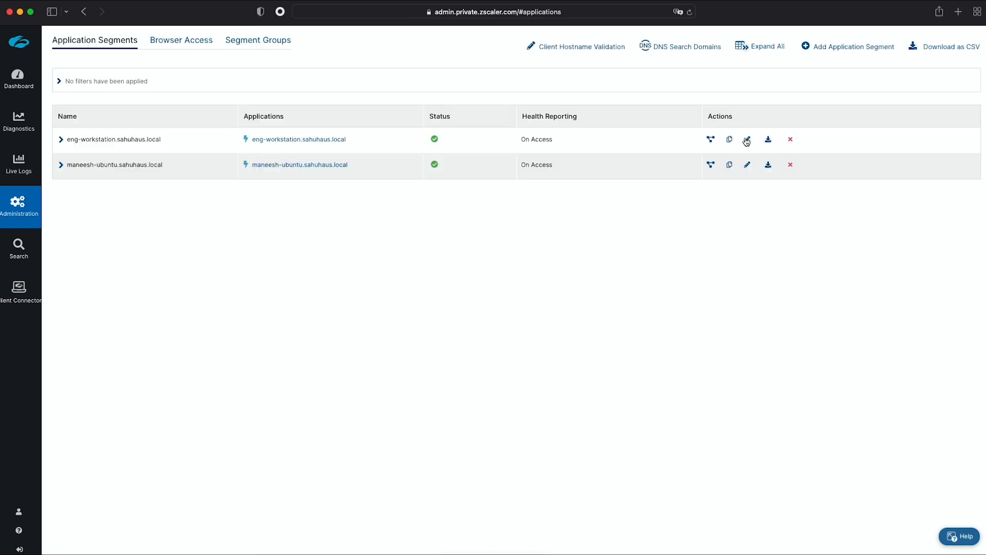
Review eng-workstation's RDP port 3389 settings and navigate to Privileged Portals showing portal.zerotrust.to.
left_click(747, 139)
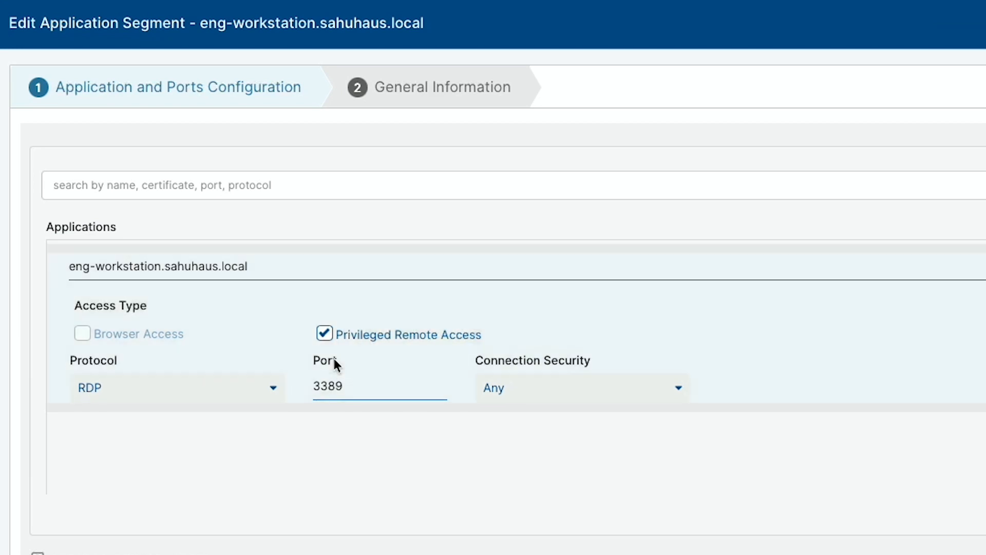
left_click(292, 265)
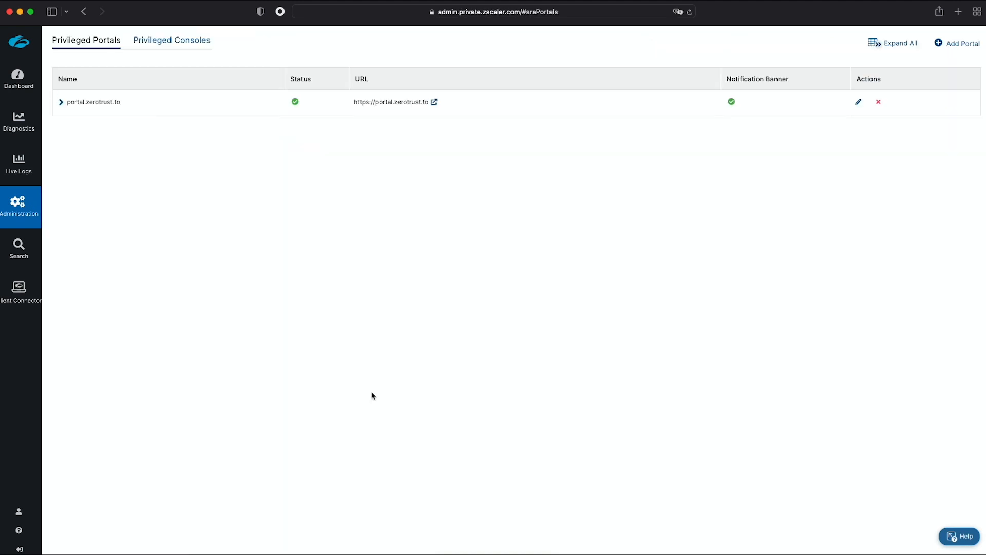
Expand portal.zerotrust.to to see its banner text and CNAME, then list the eng-workstation and linux-jumpbox consoles.
left_click(61, 101)
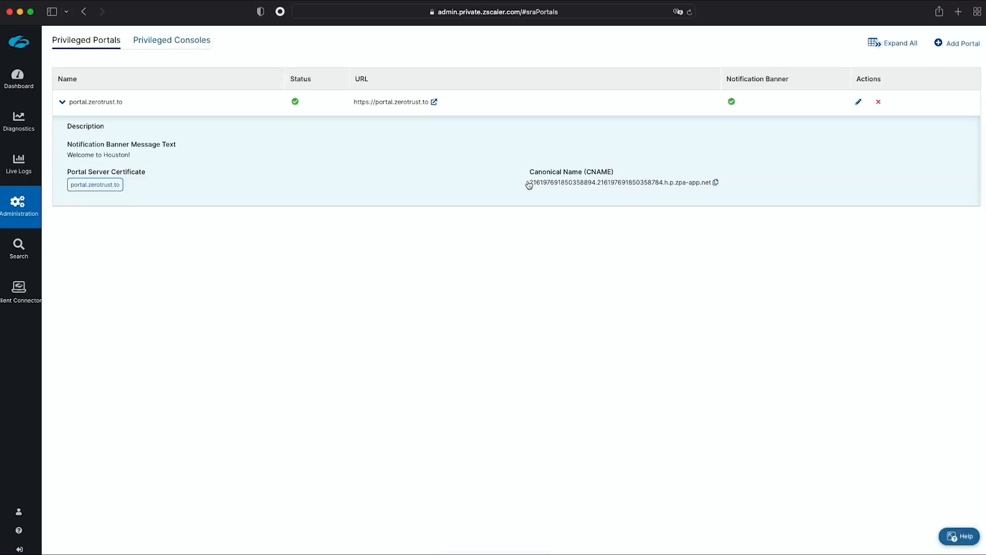
left_click(68, 258)
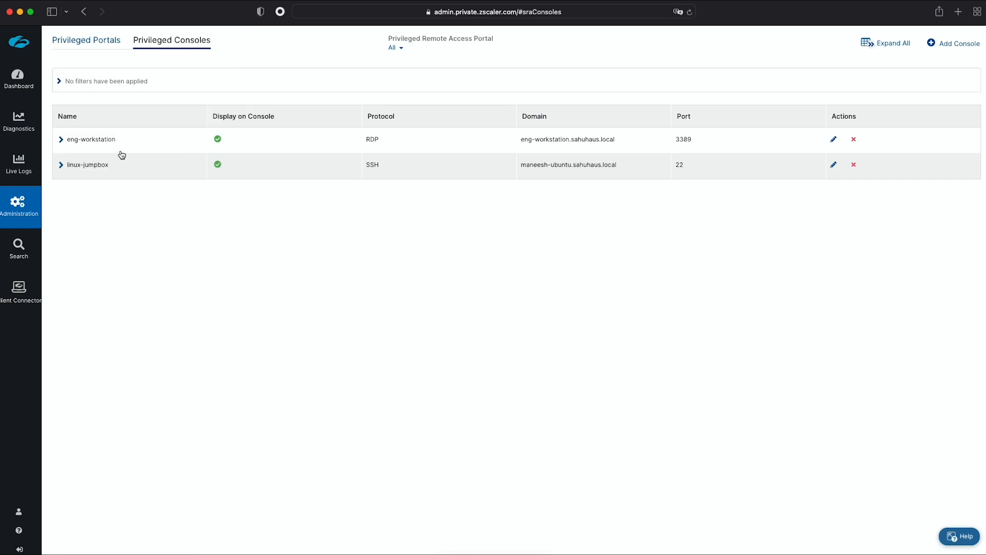
mouse_move(145, 71)
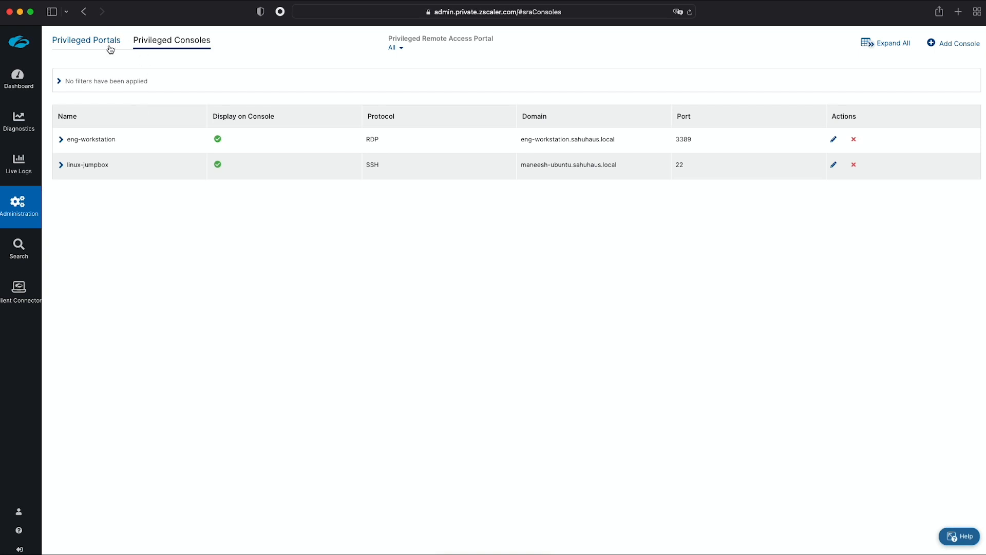
mouse_move(156, 108)
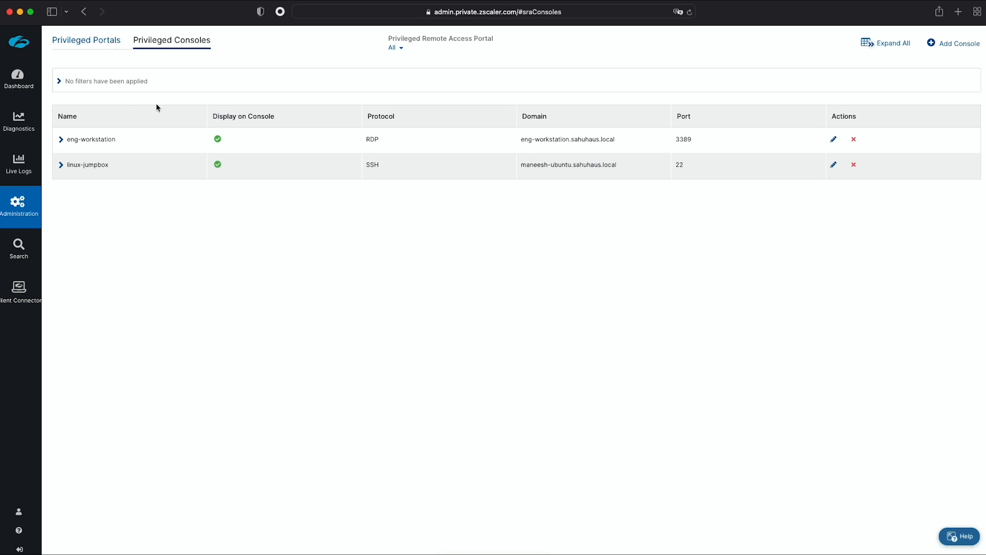
left_click(833, 139)
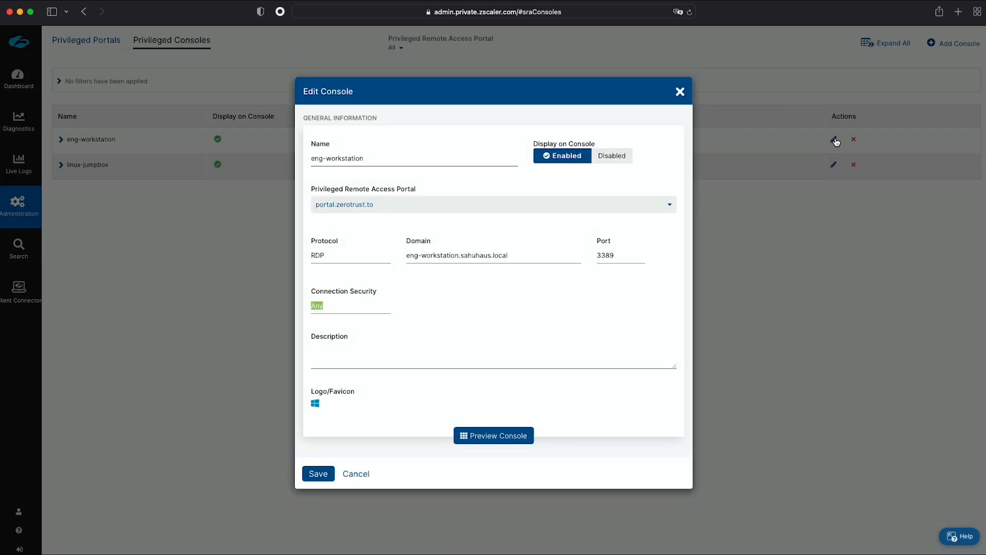
left_click(492, 204)
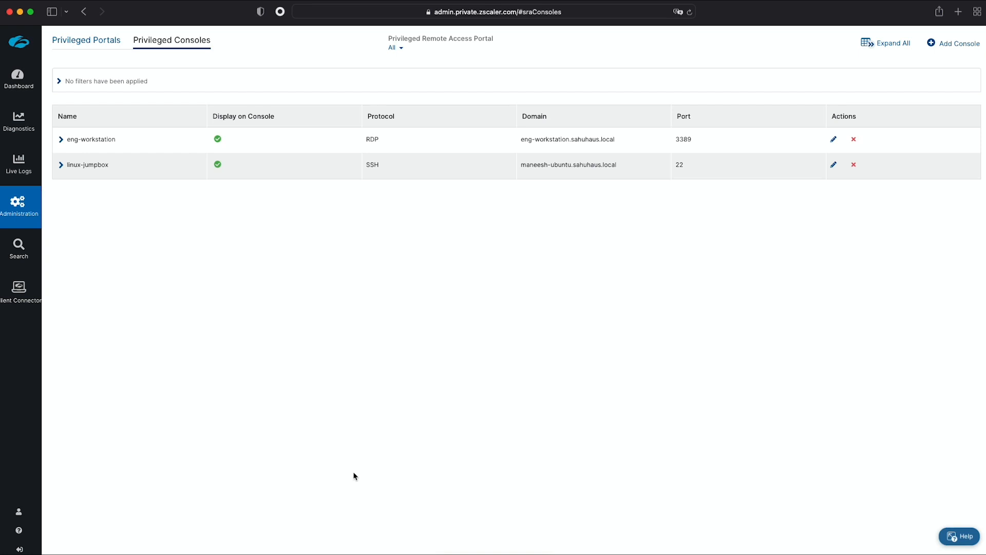
mouse_move(236, 380)
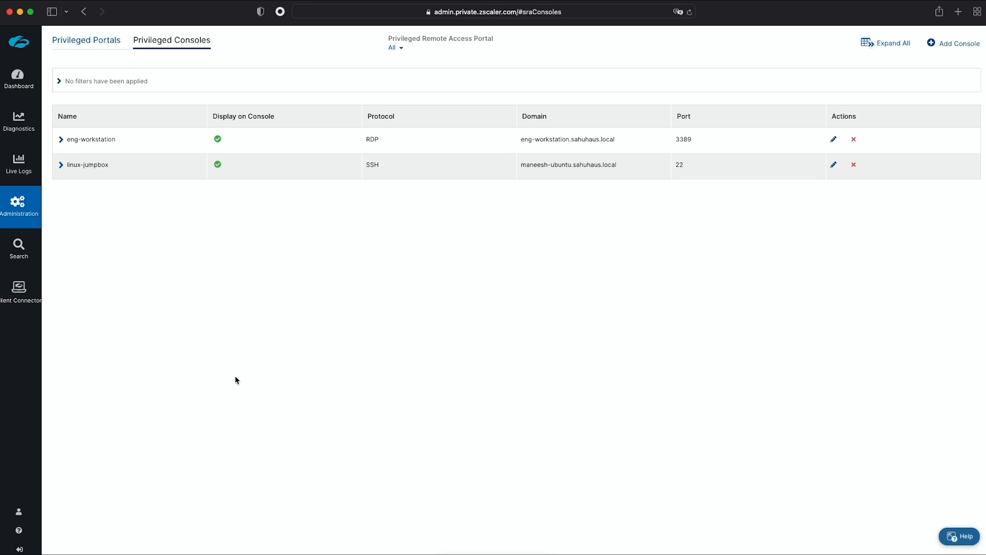